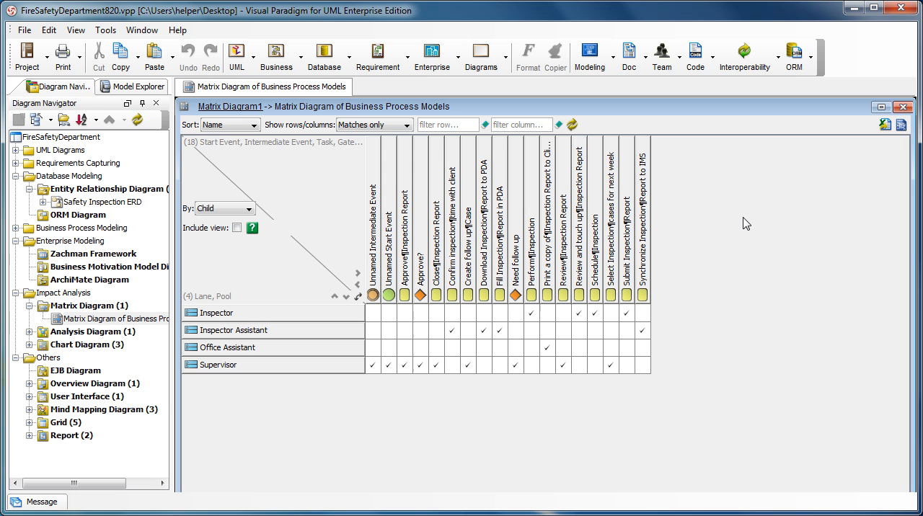
mouse_move(338, 321)
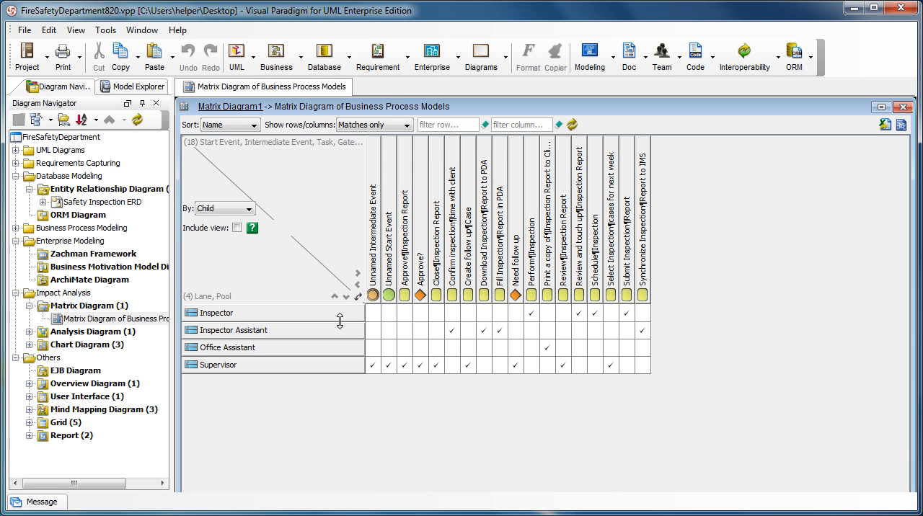
mouse_move(346, 322)
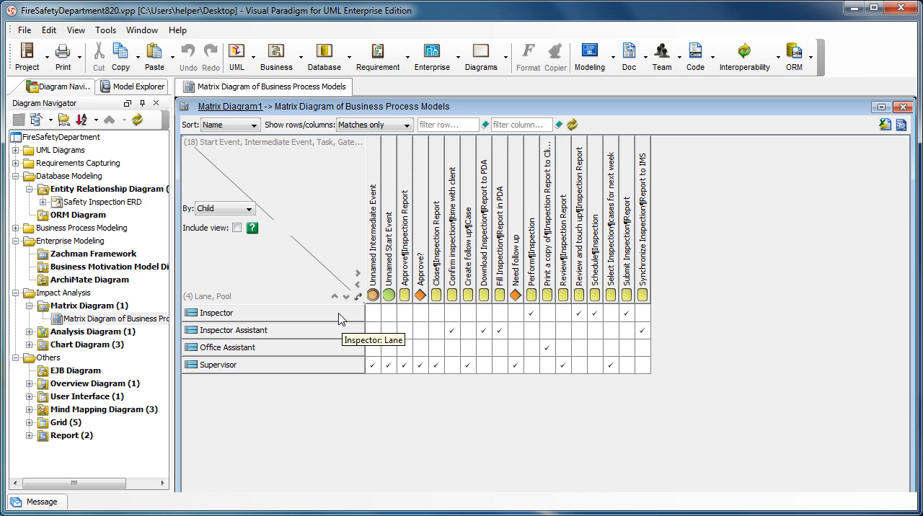
mouse_move(391, 296)
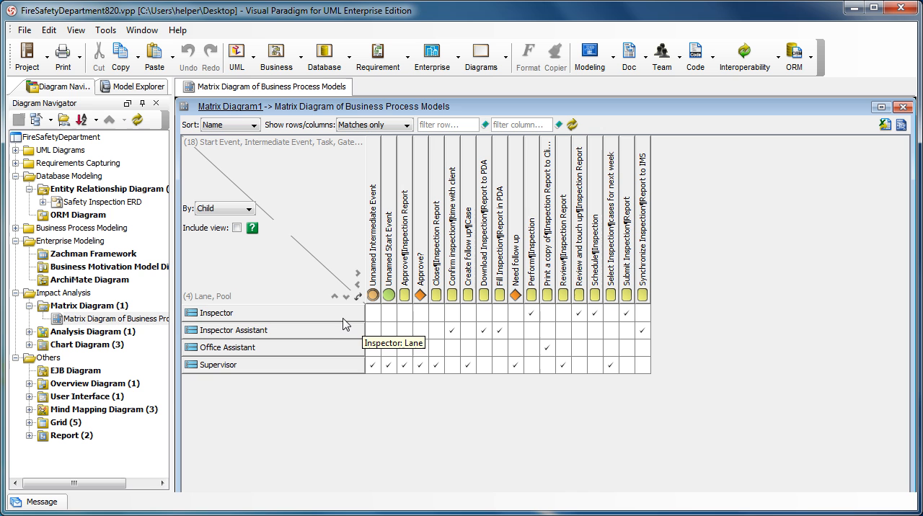
Highlight the Inspector row in the matrix to reveal its five related tasks
left_click(216, 313)
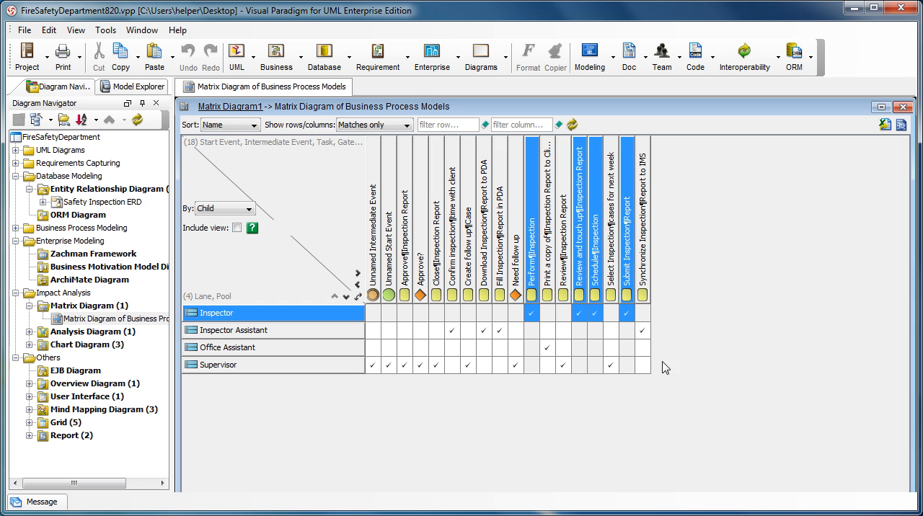
mouse_move(662, 405)
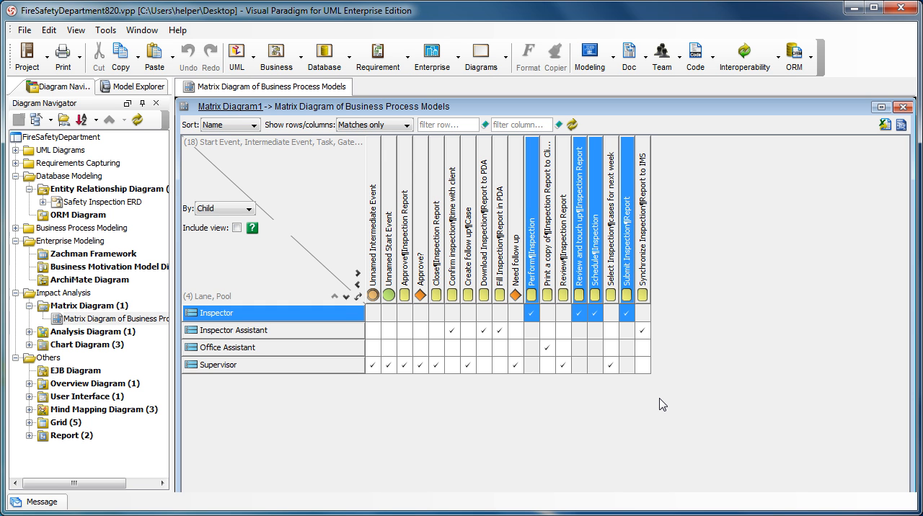
mouse_move(709, 402)
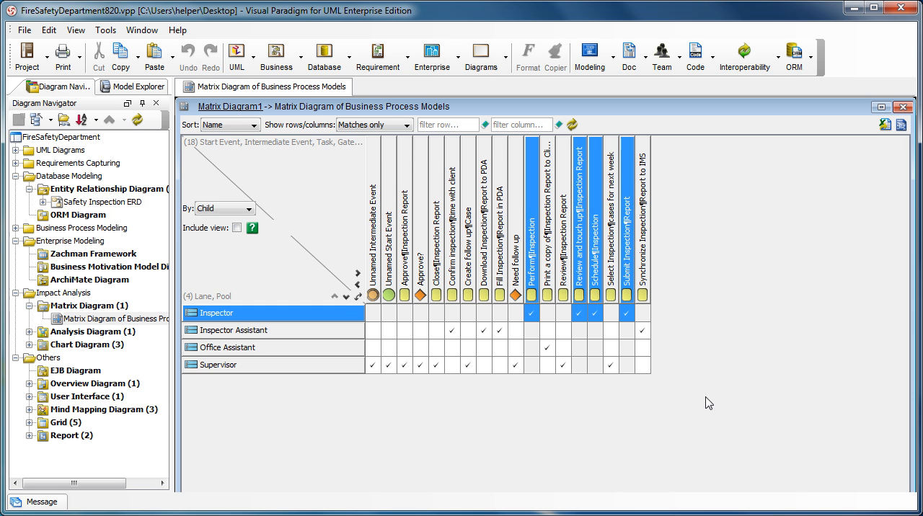
mouse_move(477, 50)
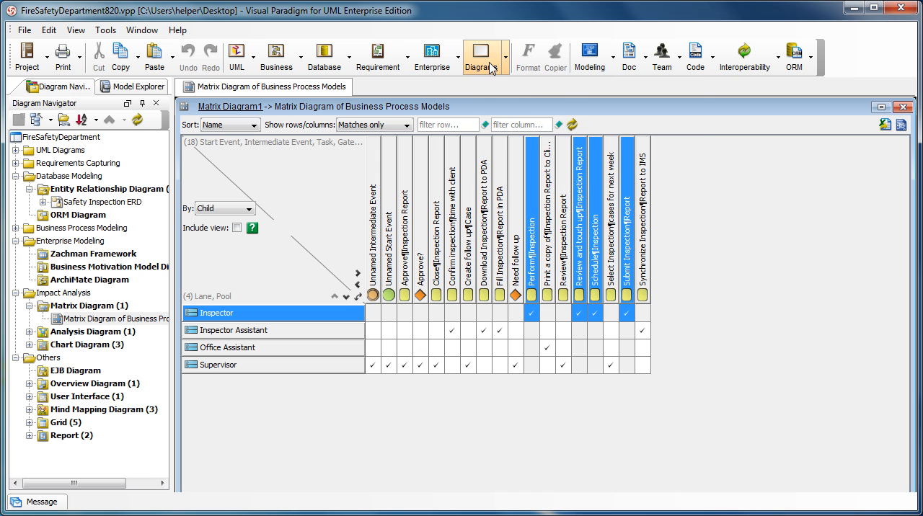
Create a new blank report, Report3, from the Diagrams toolbar dropdown
left_click(482, 54)
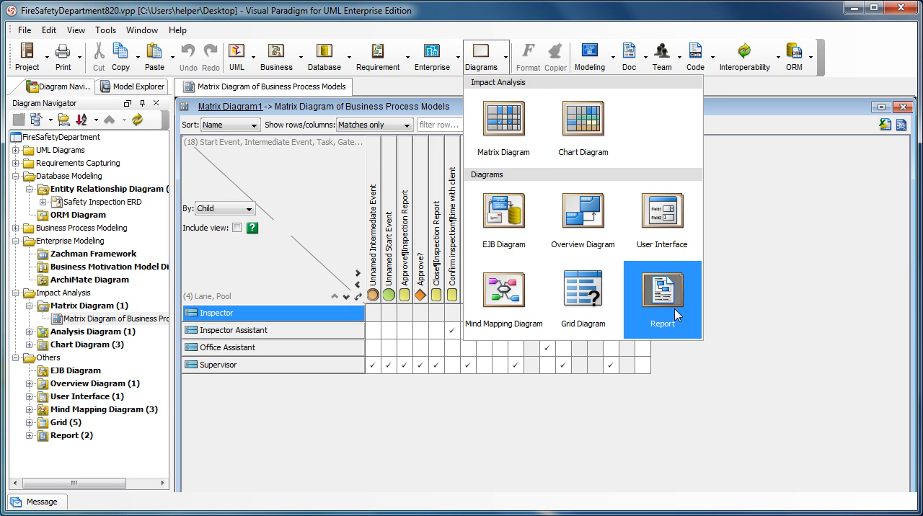
left_click(661, 291)
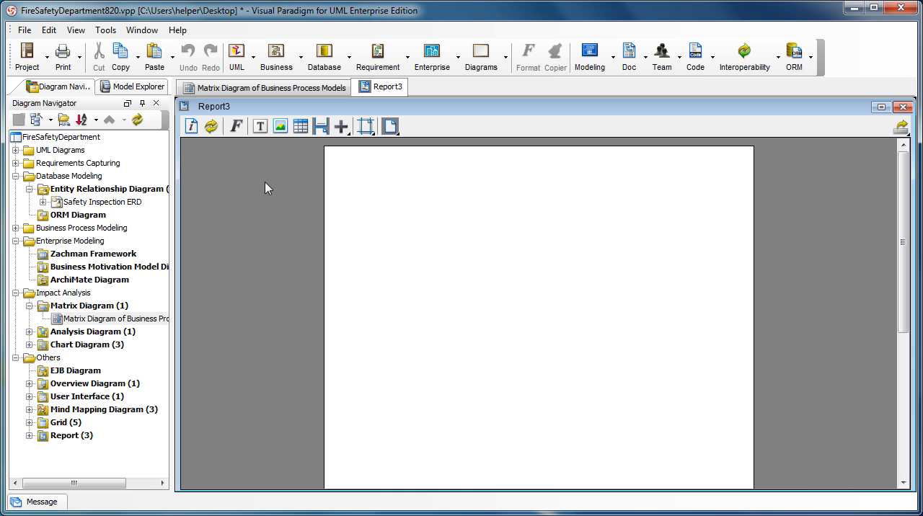
mouse_move(855, 321)
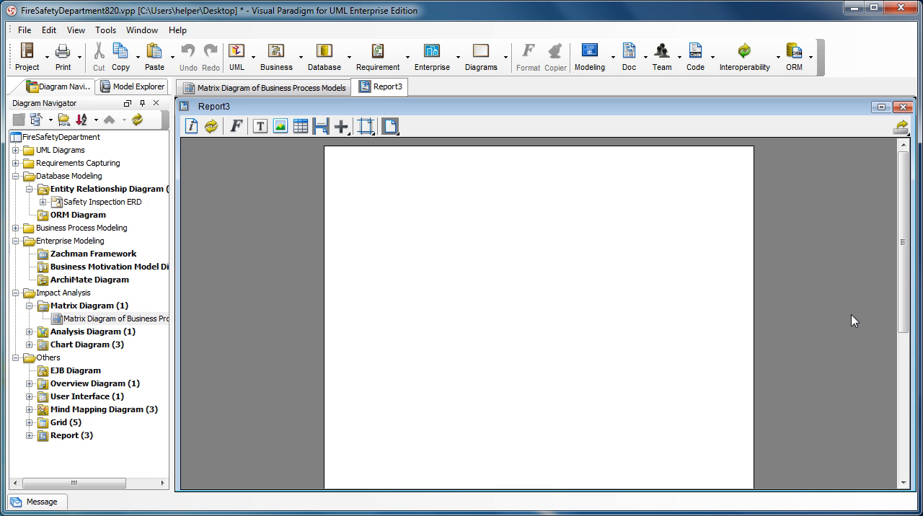
mouse_move(308, 197)
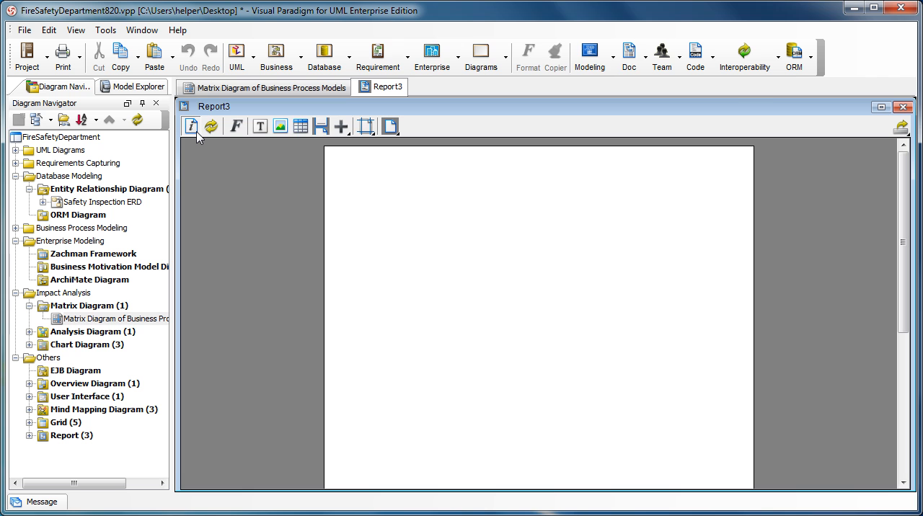
Set Report3's page to landscape and disable Generate cover page in Report Inspector
left_click(191, 126)
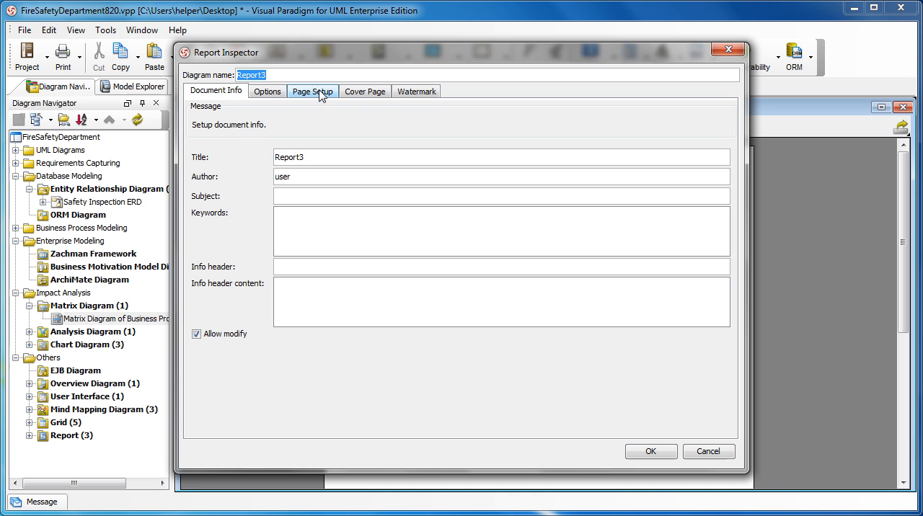
left_click(313, 91)
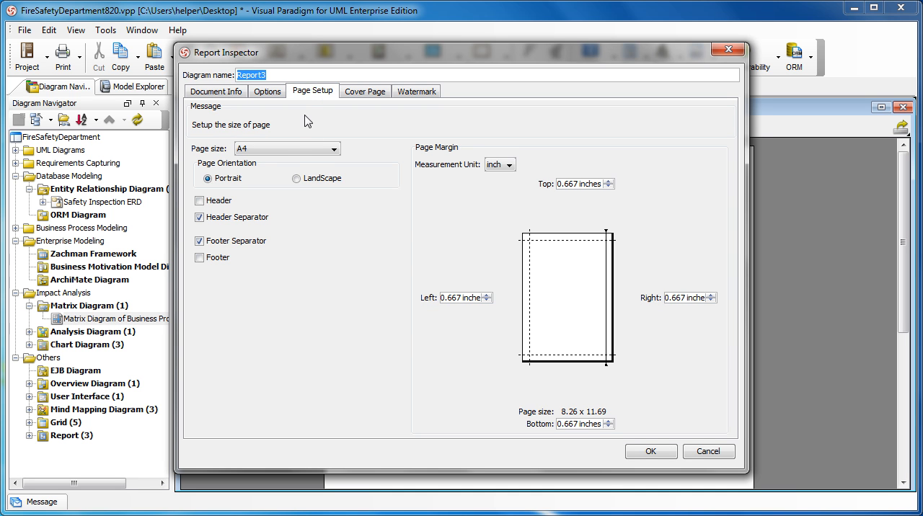
left_click(297, 179)
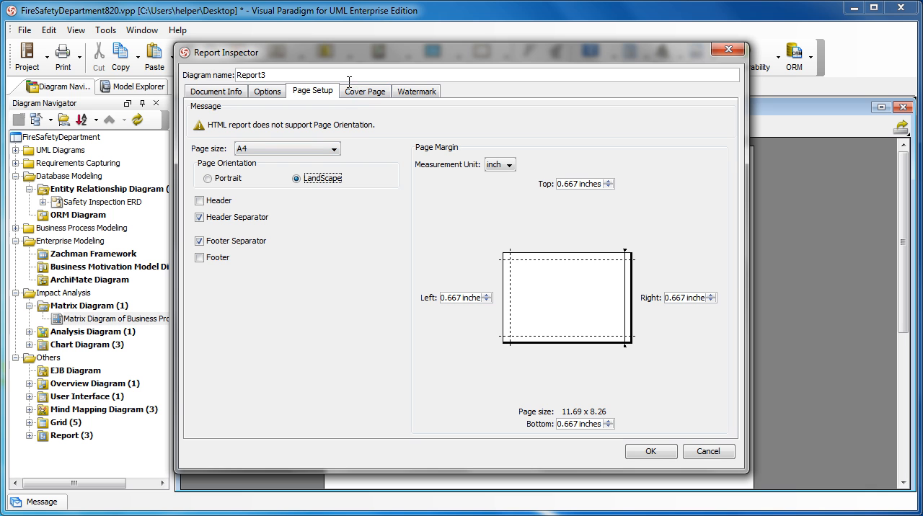
left_click(365, 91)
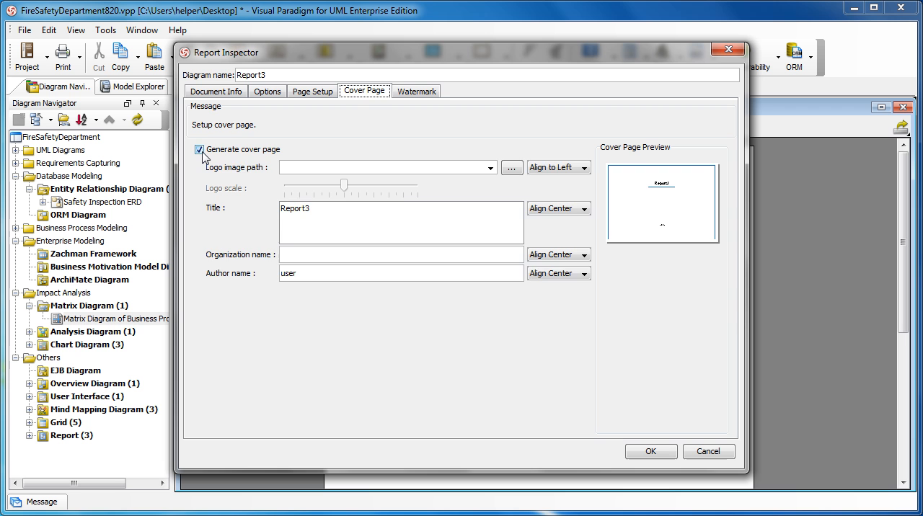
left_click(199, 149)
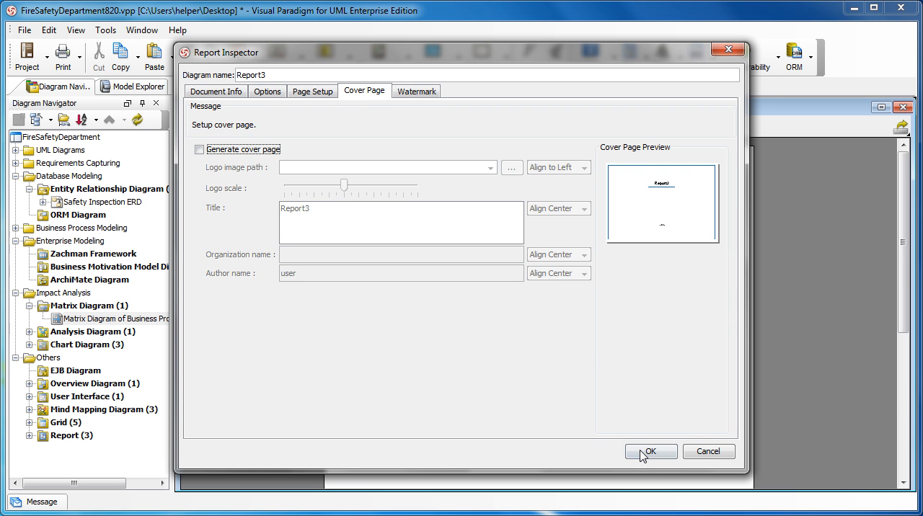
left_click(652, 451)
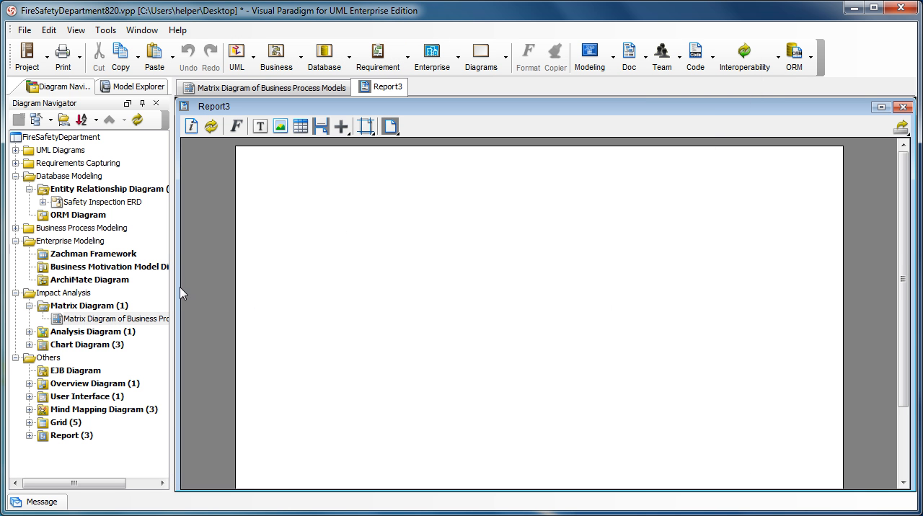
Drag Matrix Diagram of Business Process Models onto Report3, then open the export options
left_click(112, 319)
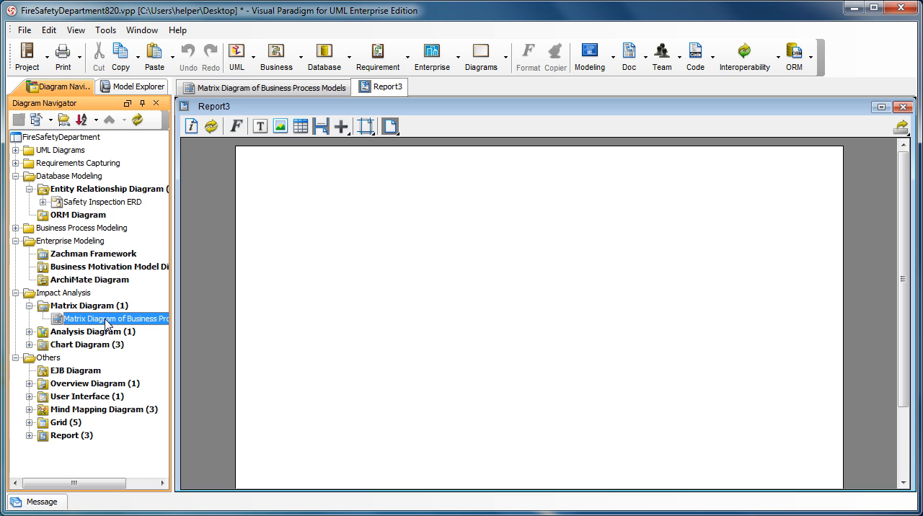
mouse_move(97, 334)
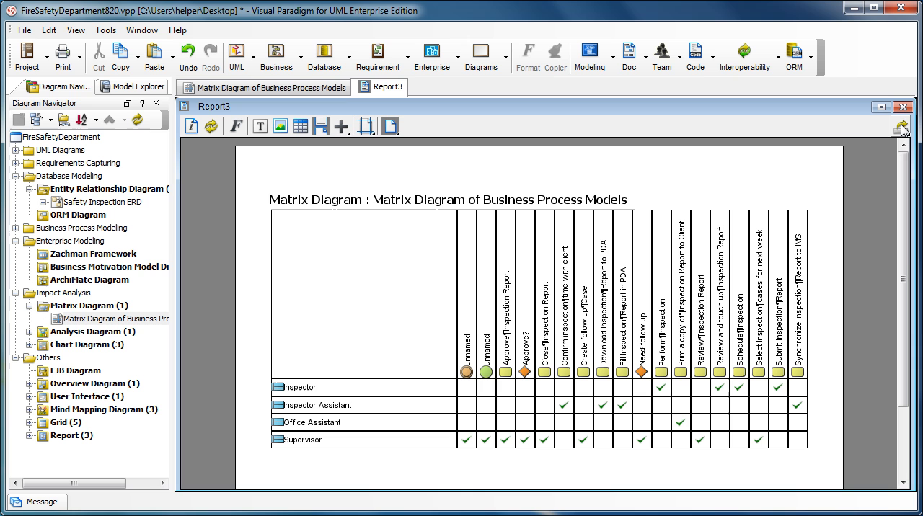
left_click(902, 130)
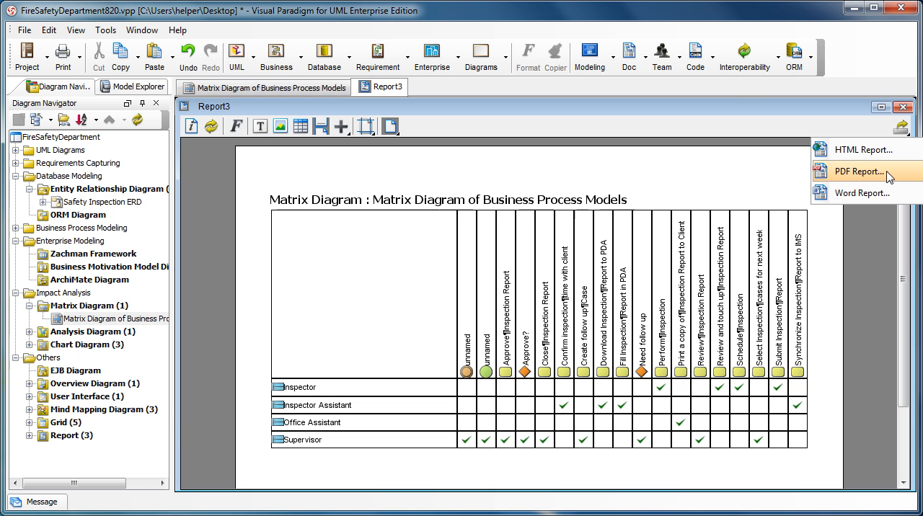
Export Report3 as a PDF to matrix.pdf on the Desktop and launch the viewer
left_click(859, 172)
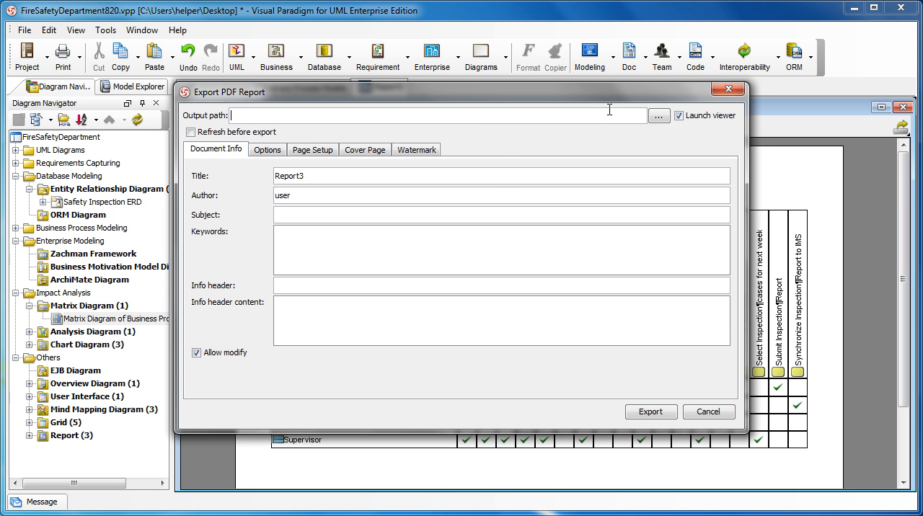
left_click(658, 115)
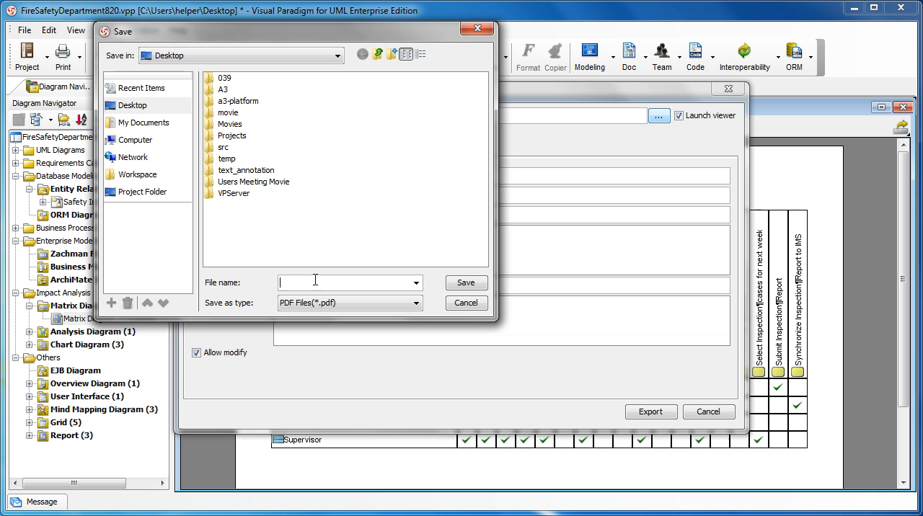
type("mat")
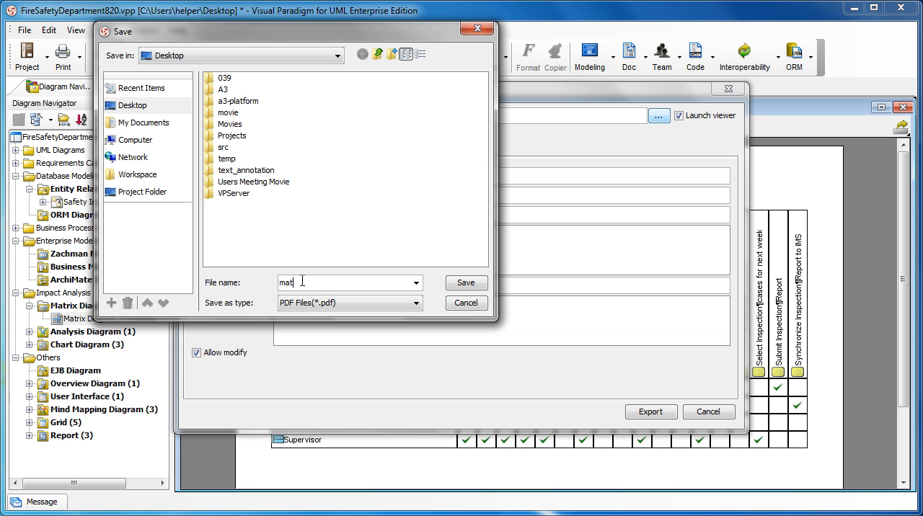
type("rix.pdf")
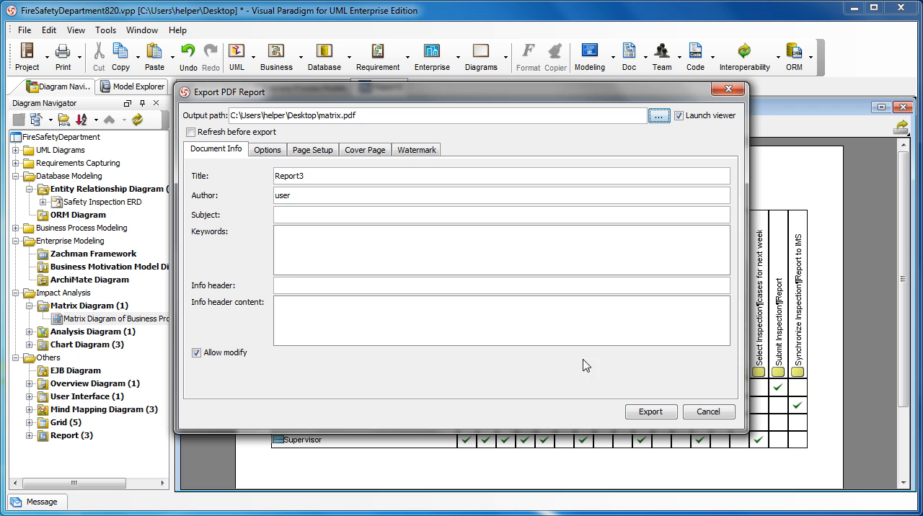
left_click(651, 412)
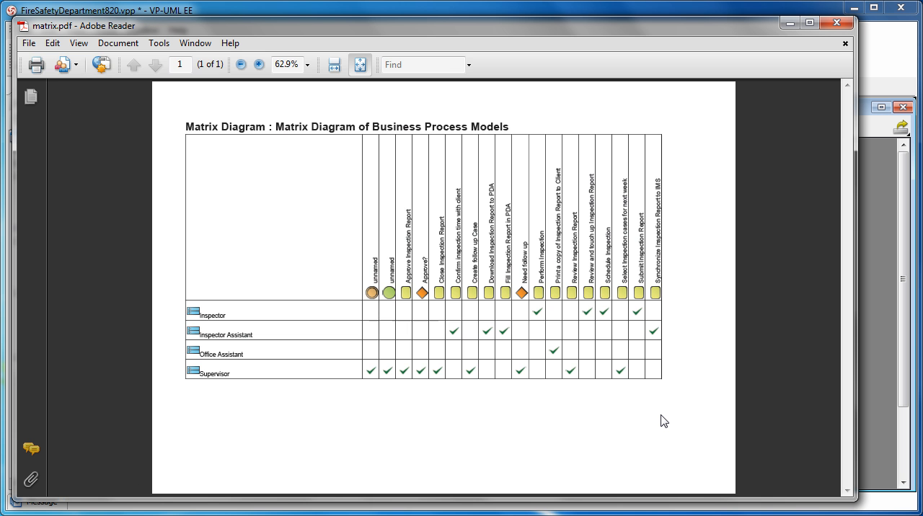
Close matrix.pdf in Adobe Reader and expand Chart Diagram to list three charts
left_click(257, 64)
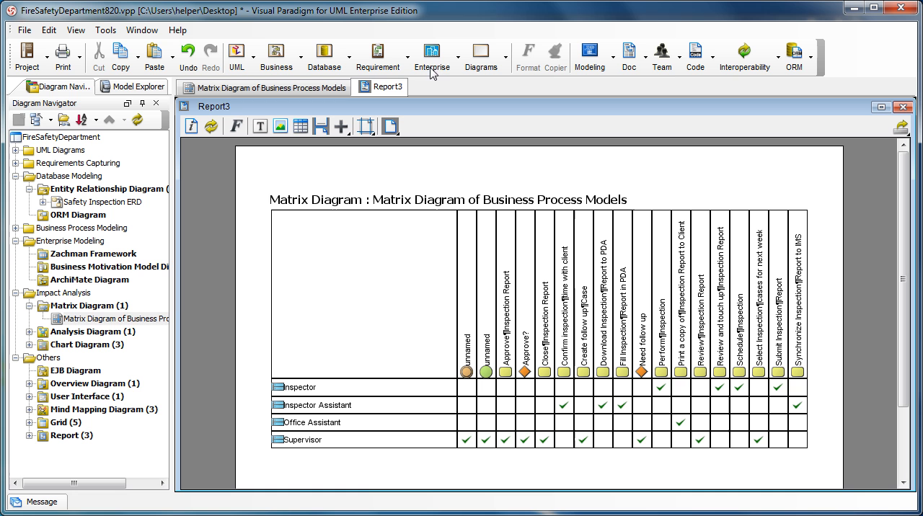
left_click(80, 345)
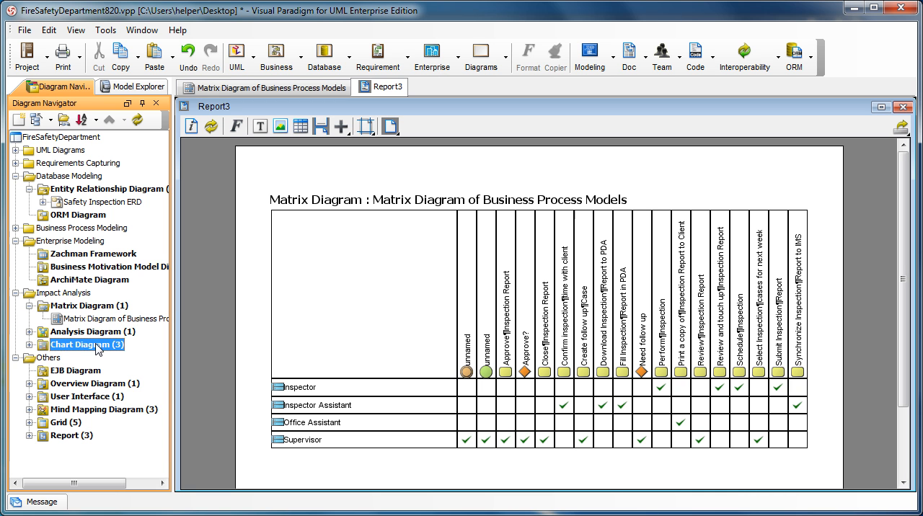
left_click(30, 344)
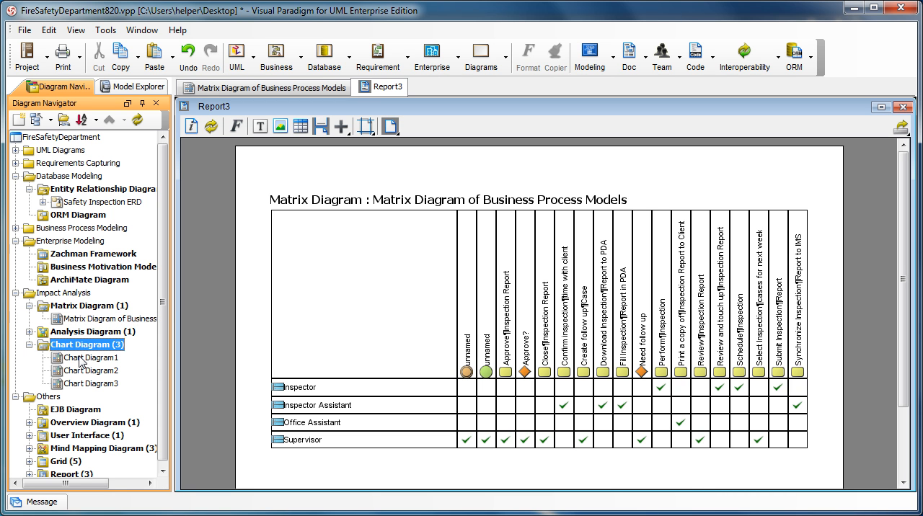